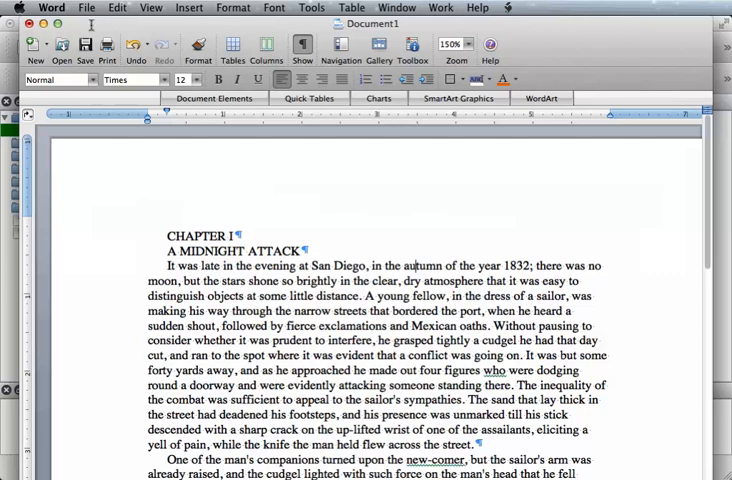
{"action": "scroll", "scroll_direction": "down", "scroll_amount": 3}
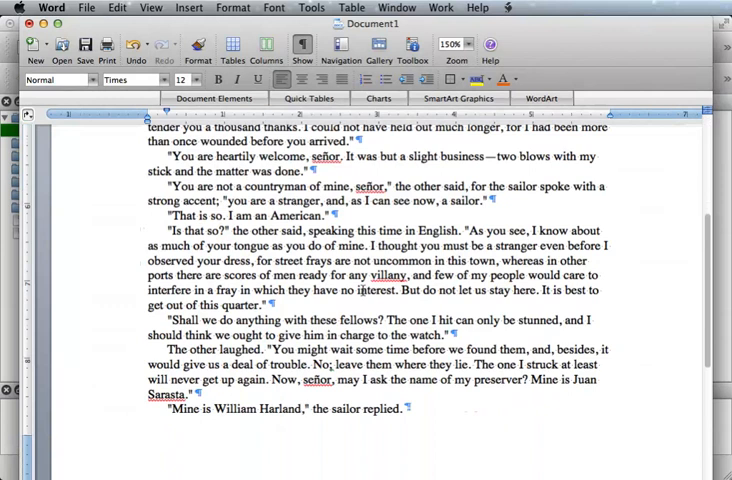
{"action": "scroll", "scroll_direction": "down", "scroll_amount": 3}
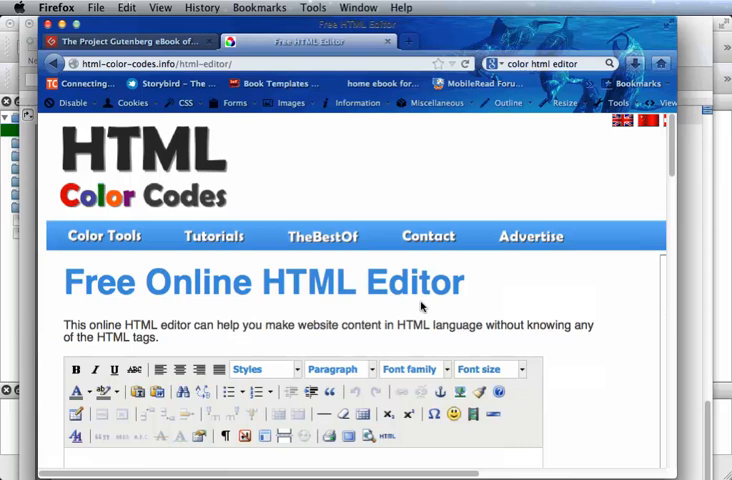
{"action": "mouse_move", "coordinate": [548, 320]}
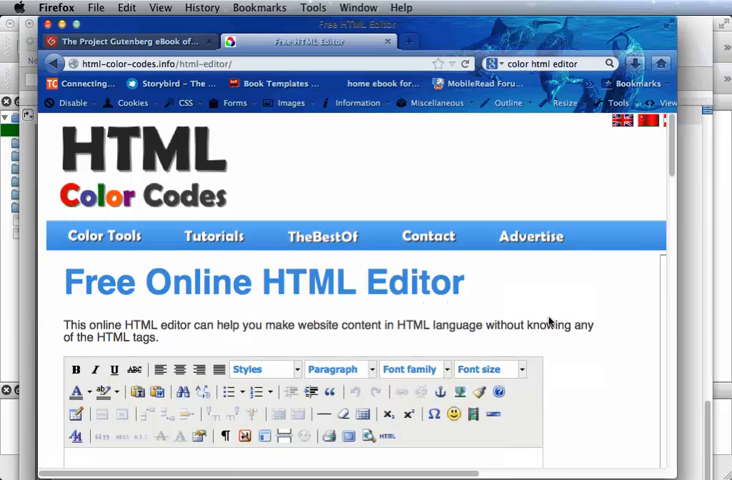
{"action": "scroll", "scroll_direction": "down", "scroll_amount": 3}
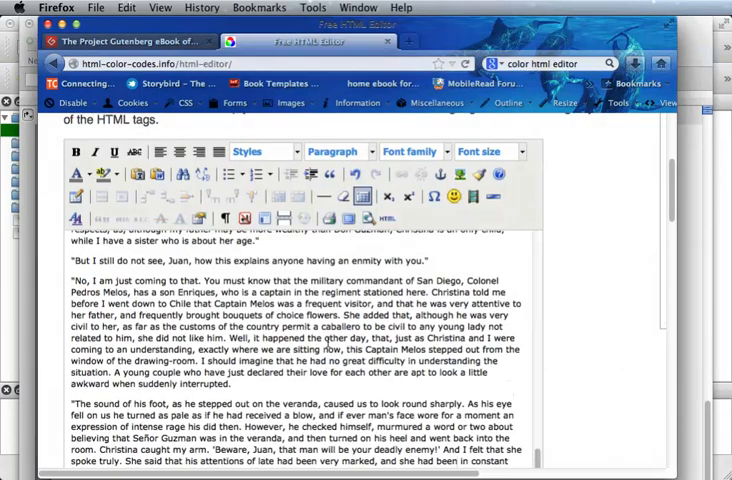
{"action": "scroll", "scroll_direction": "down", "scroll_amount": 3}
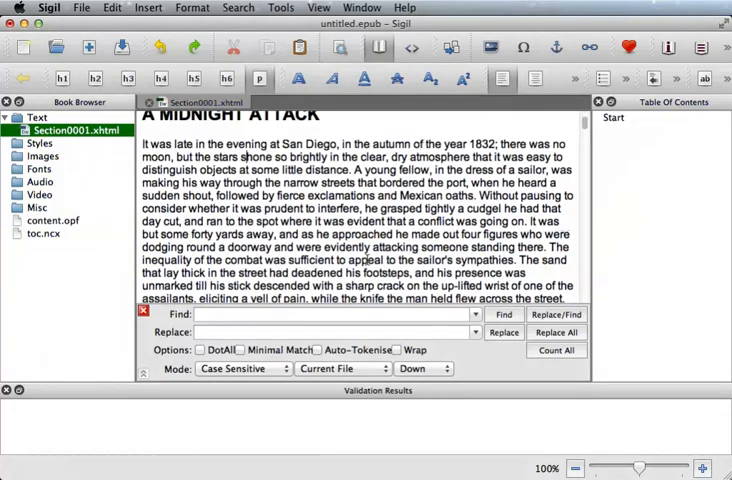
{"action": "scroll", "scroll_direction": "down", "scroll_amount": 3}
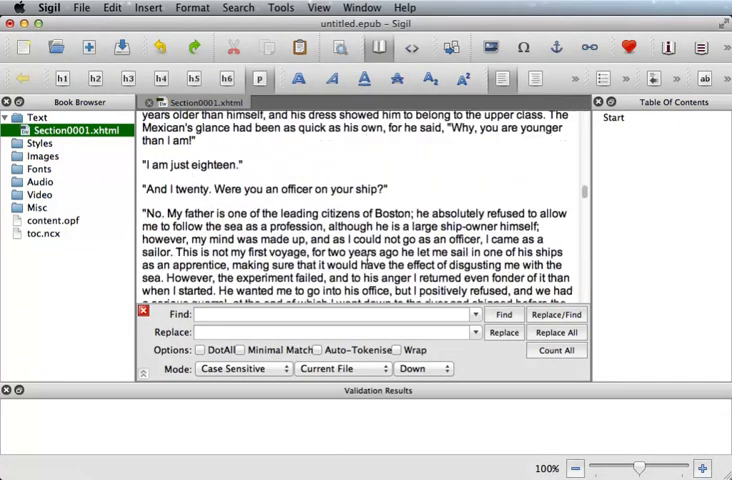